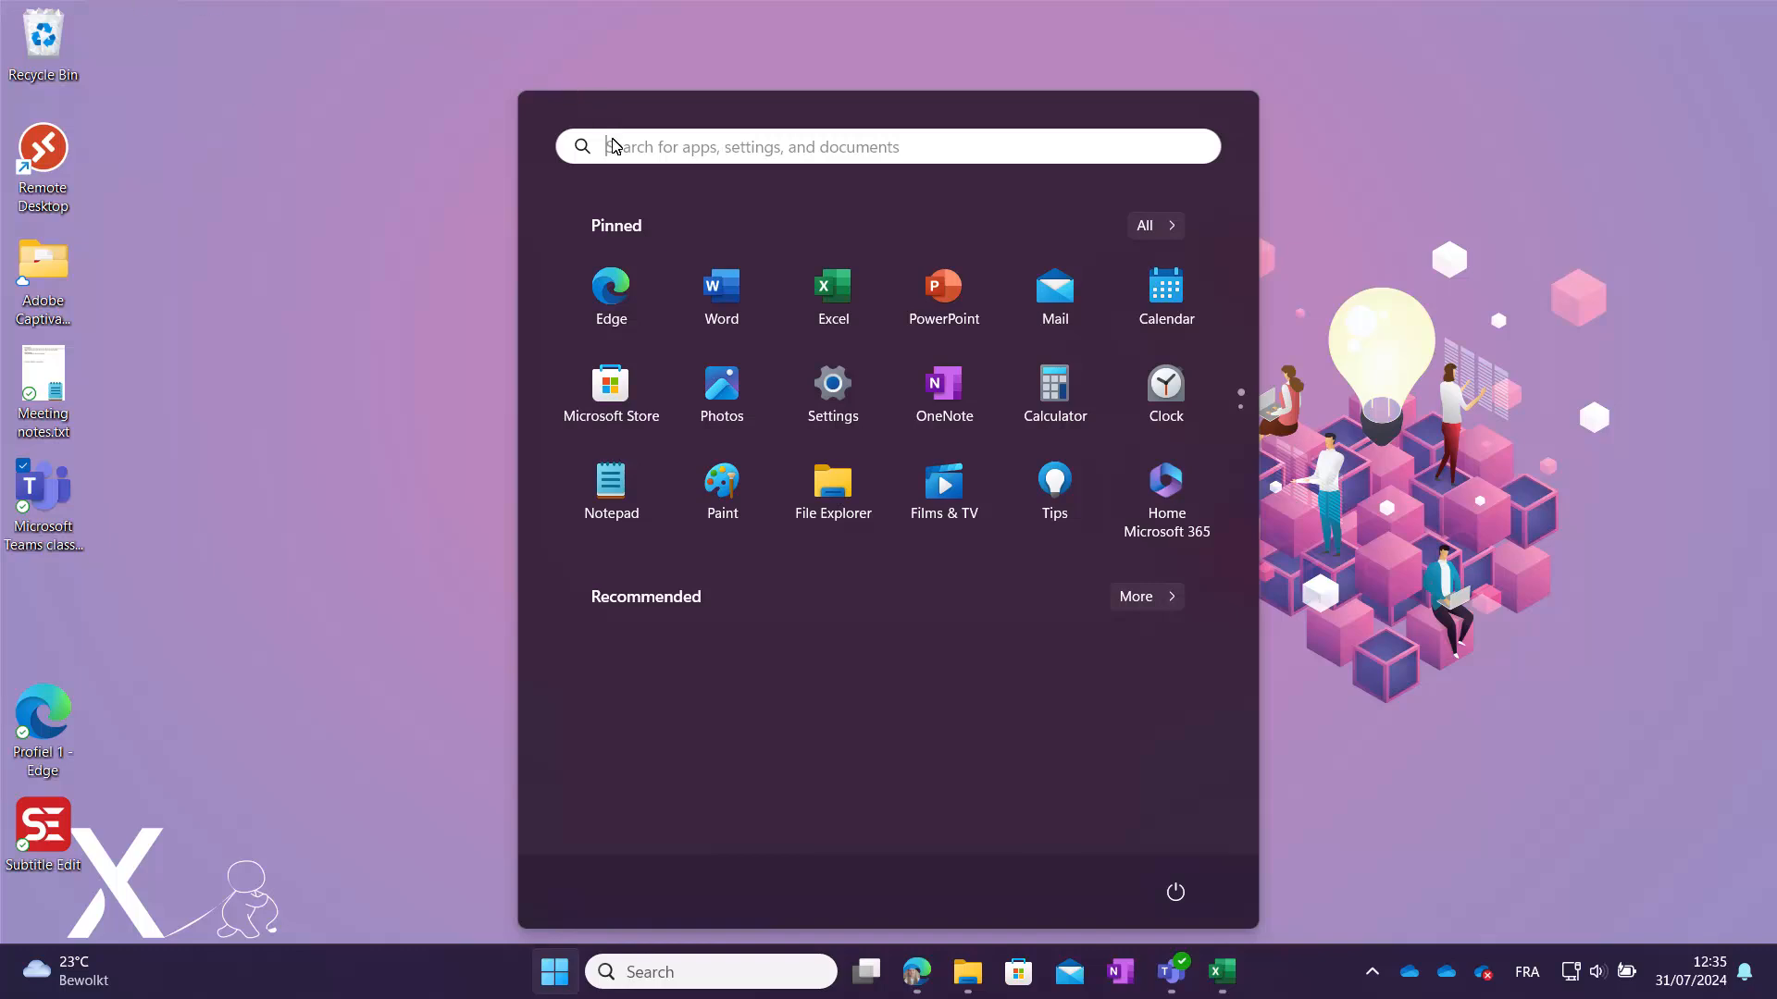
# - Search the Start menu for "snipping tool" so the app appears as best match
pyautogui.write('snipping tool')
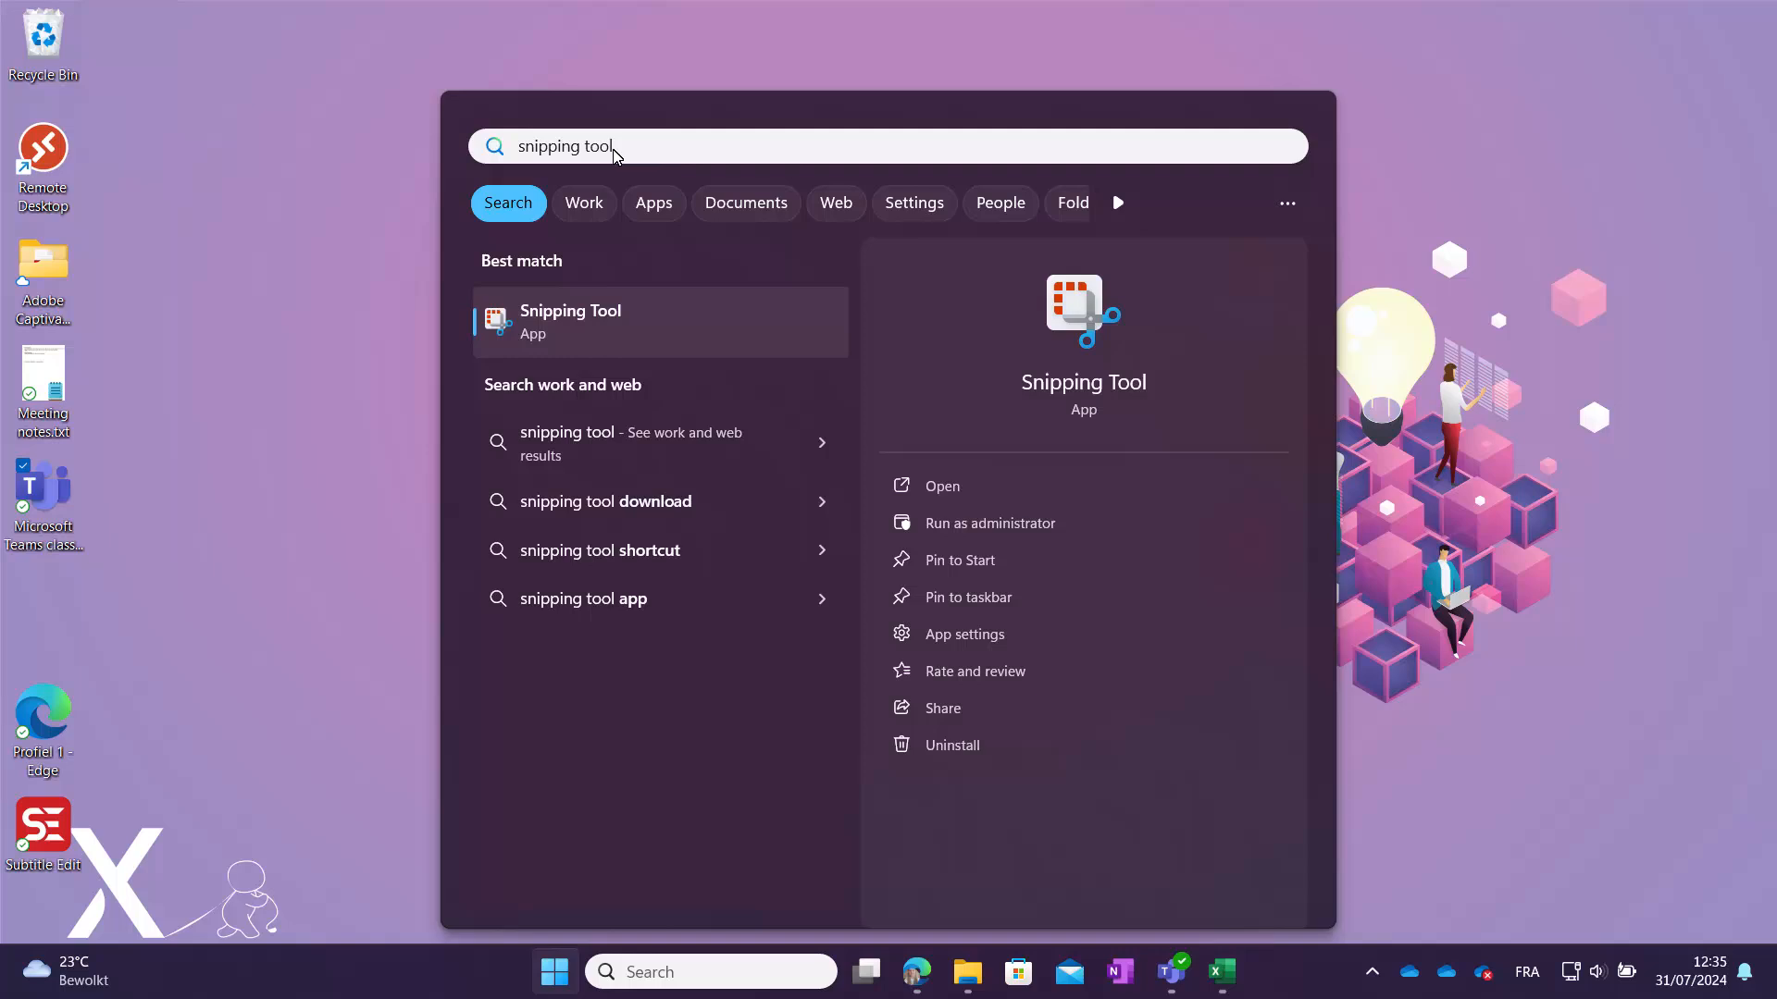
pyautogui.moveTo(552, 320)
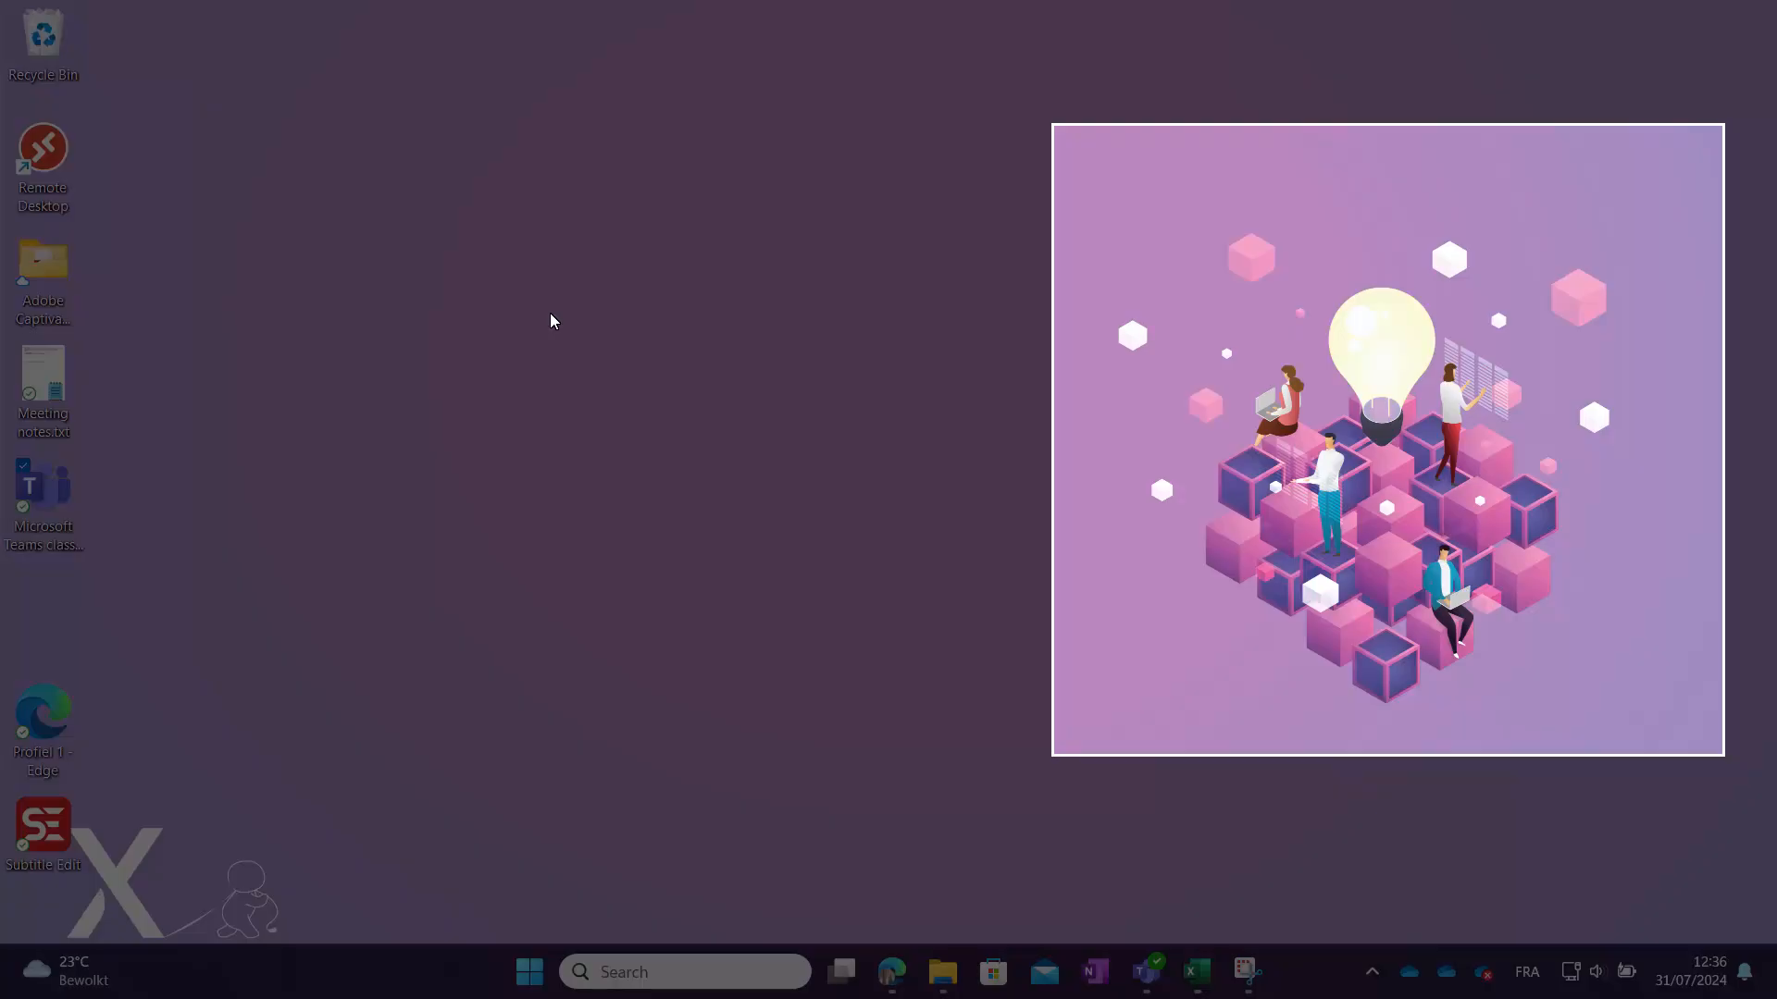
pyautogui.moveTo(1053, 130)
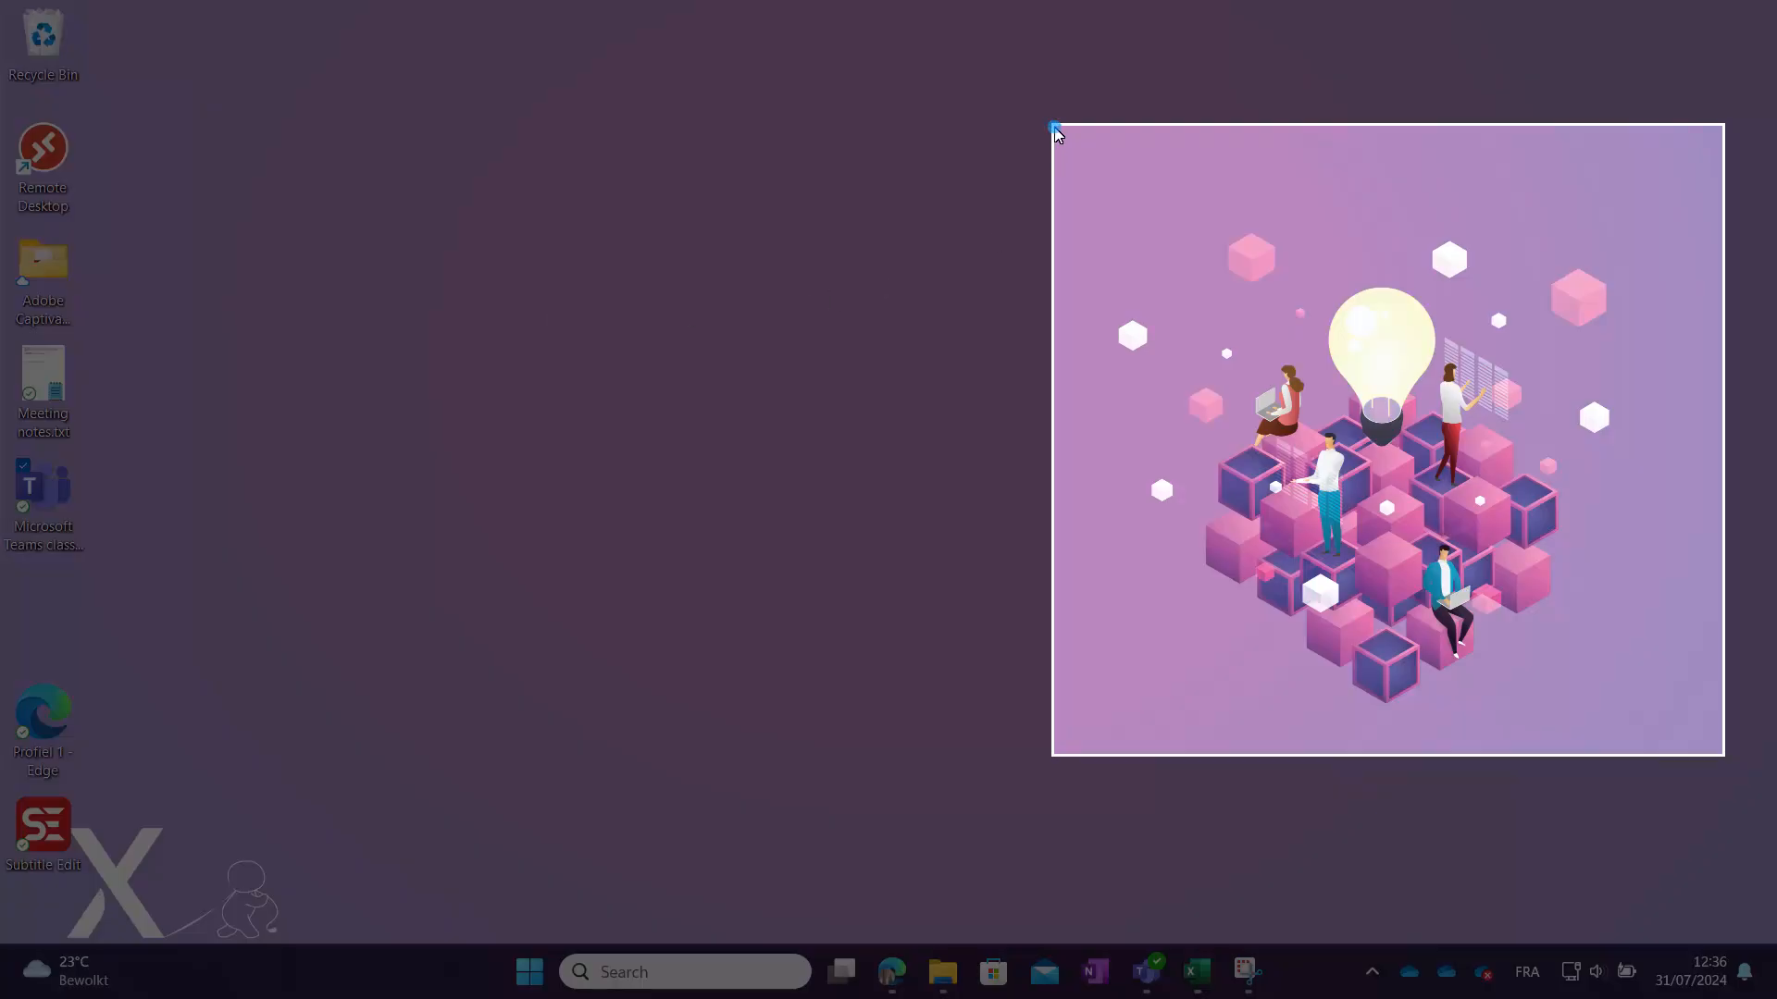
pyautogui.moveTo(1705, 746)
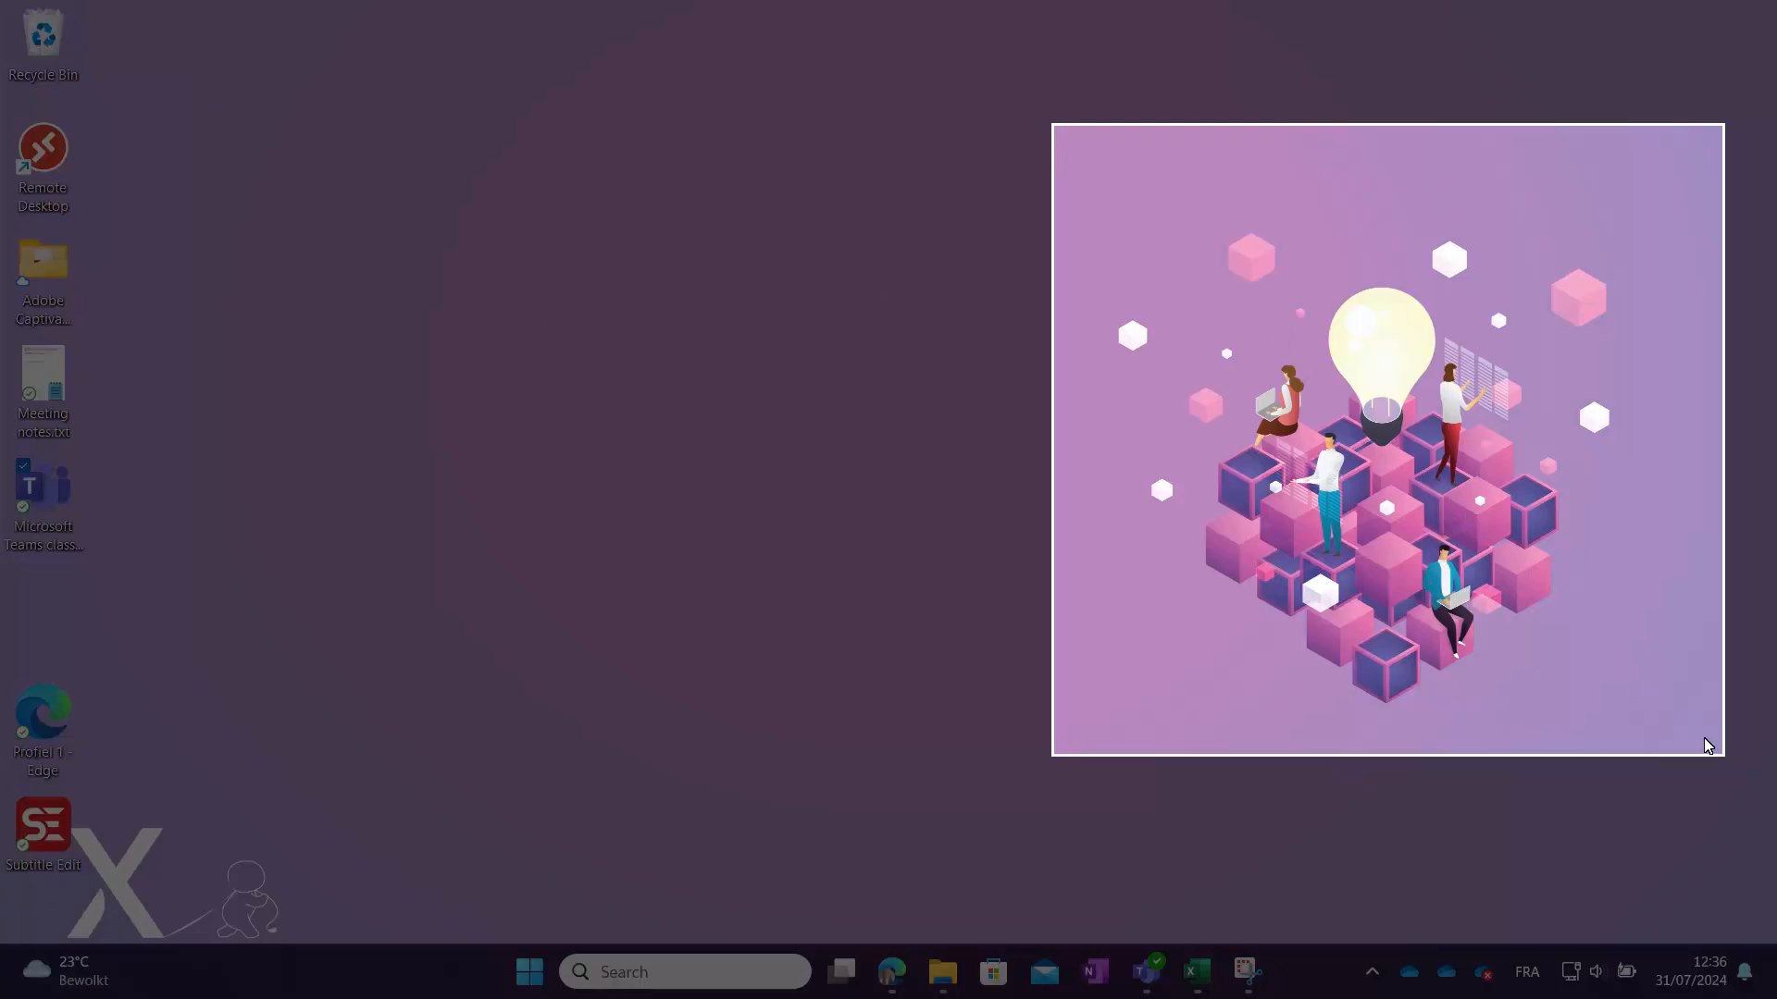
# - Capture the purple lightbulb illustration as a rectangular snip and show the Shapes options
pyautogui.click(1244, 972)
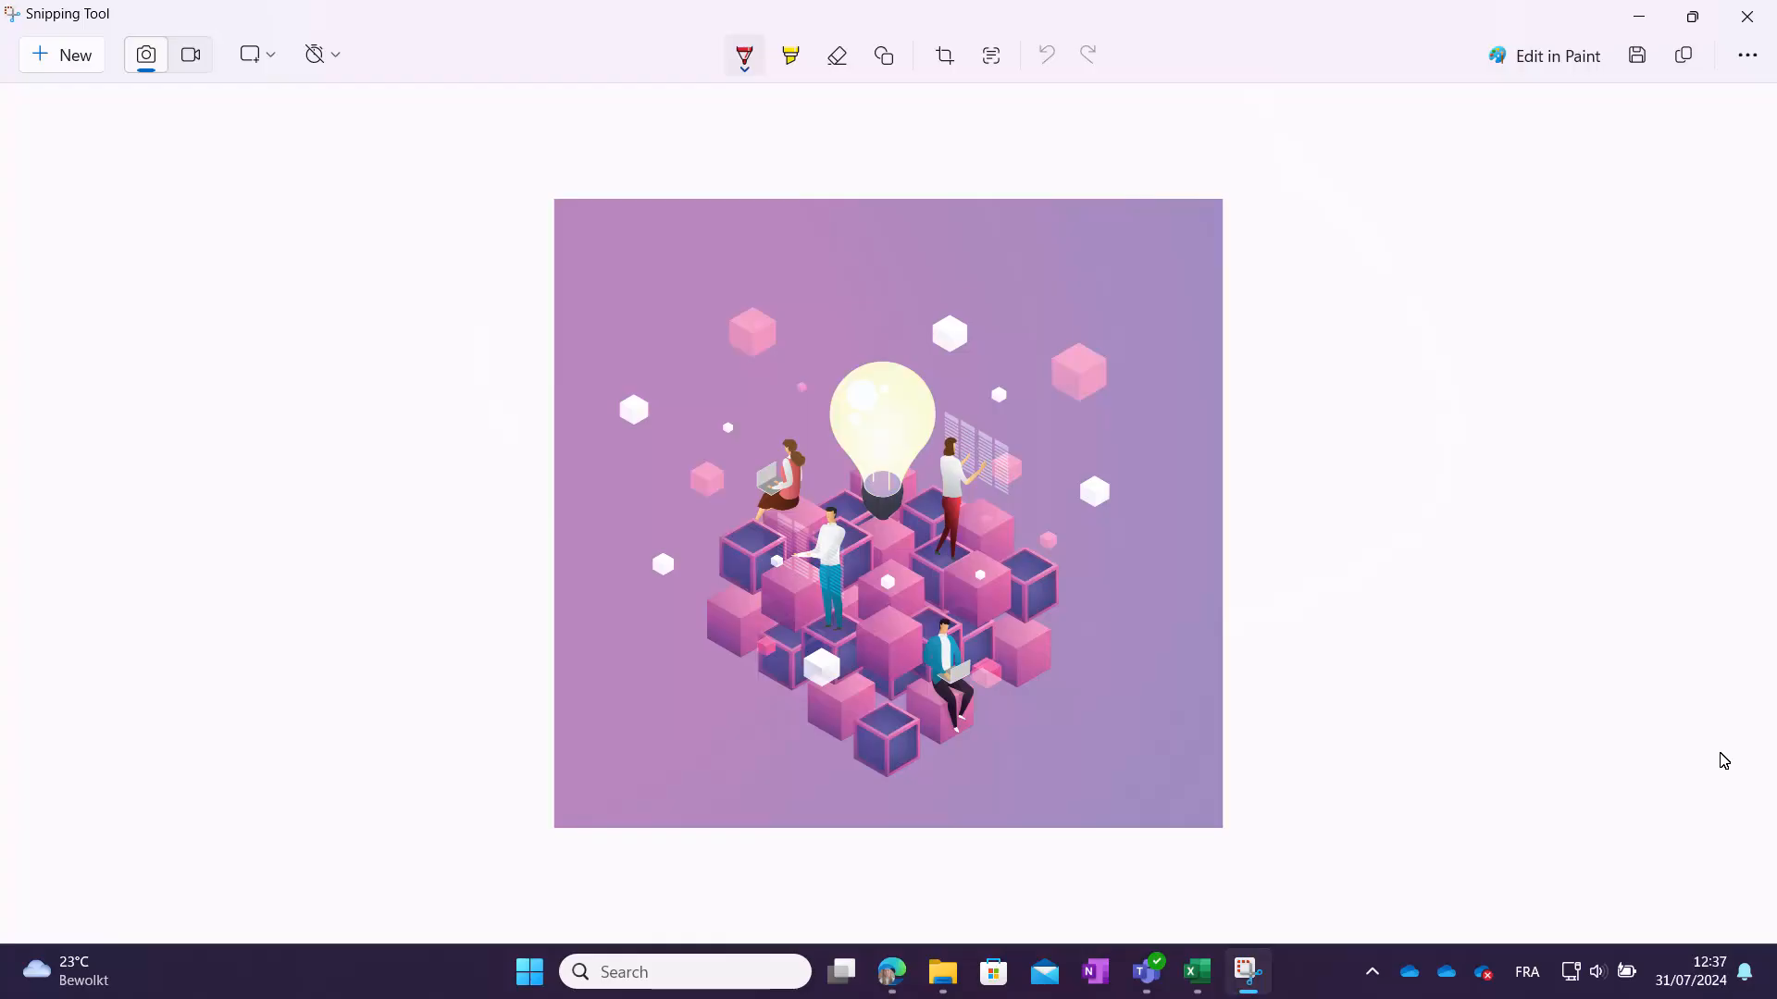
pyautogui.click(882, 55)
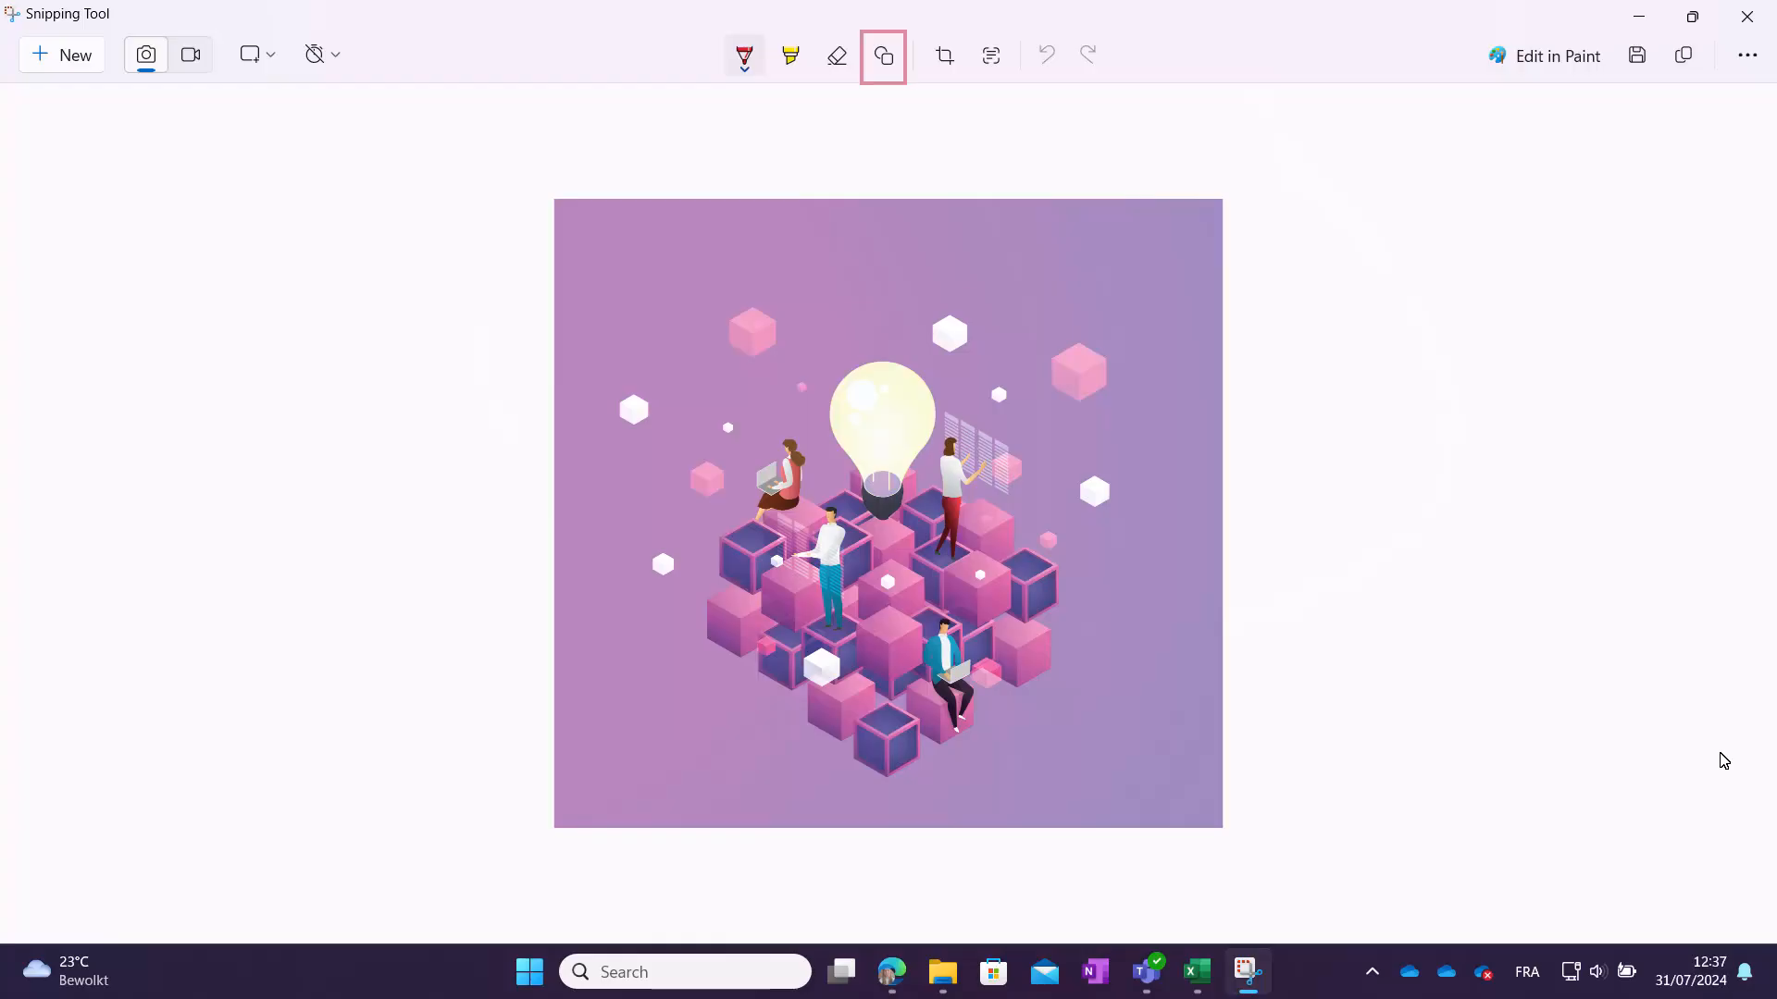
pyautogui.moveTo(1048, 544)
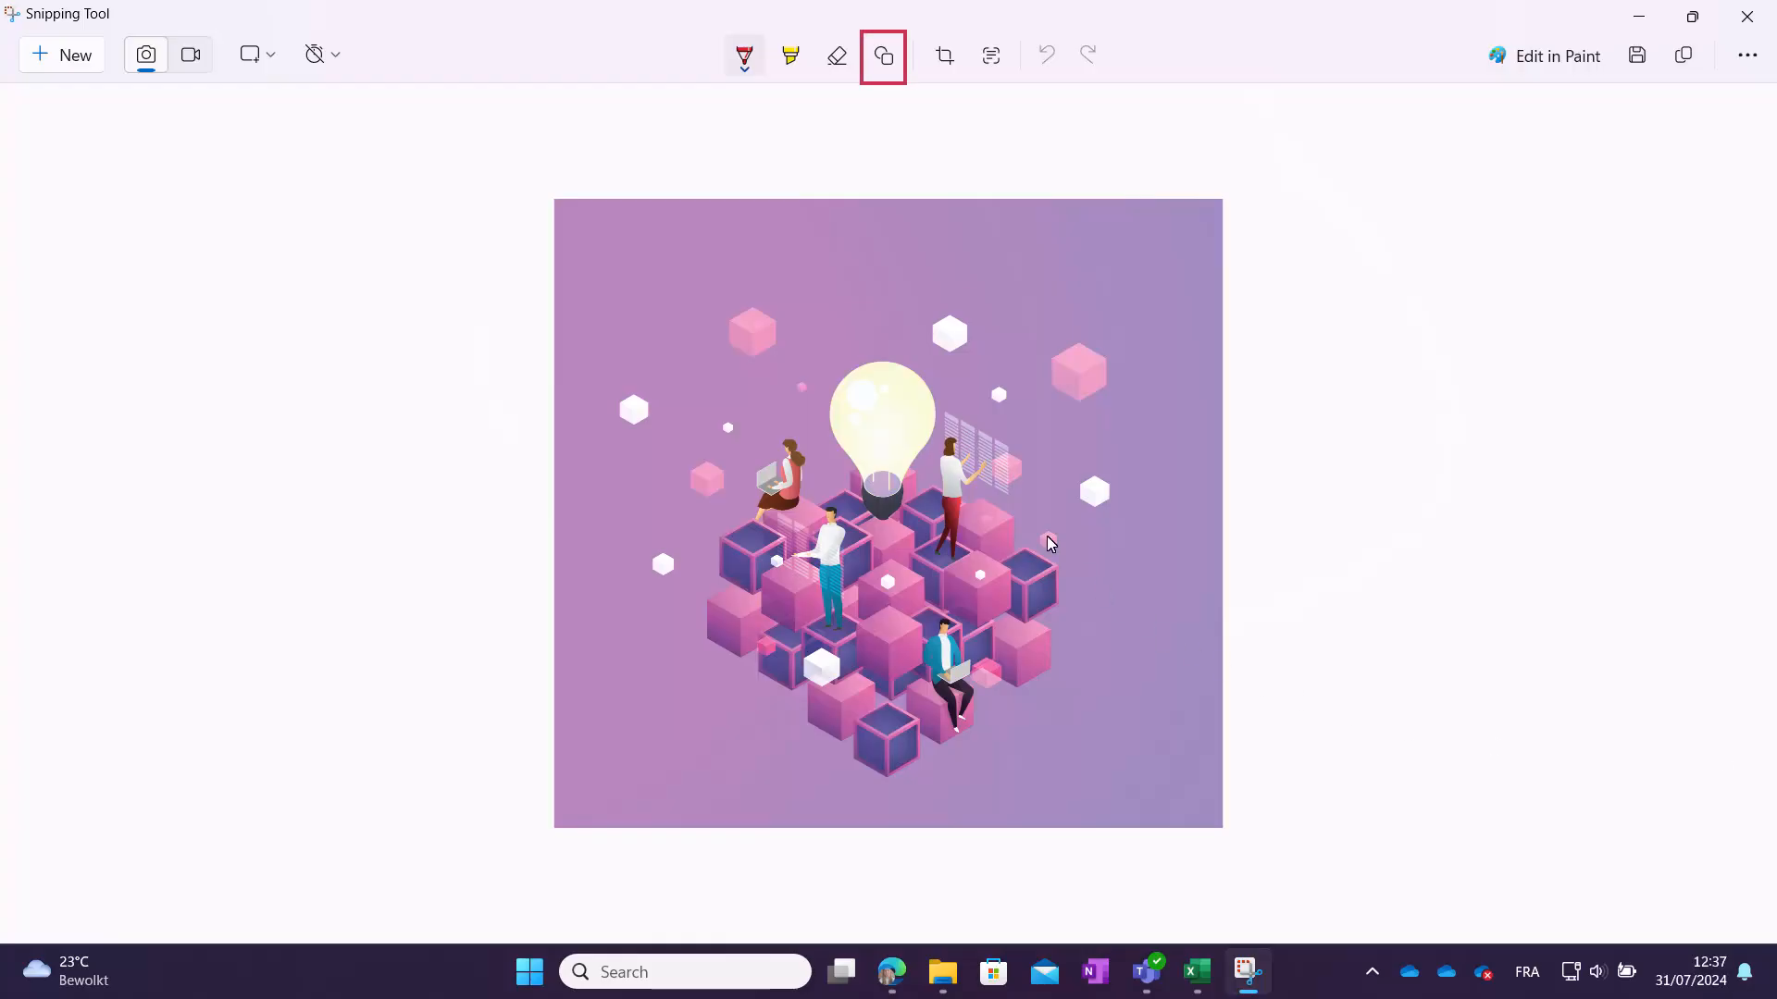
pyautogui.click(883, 56)
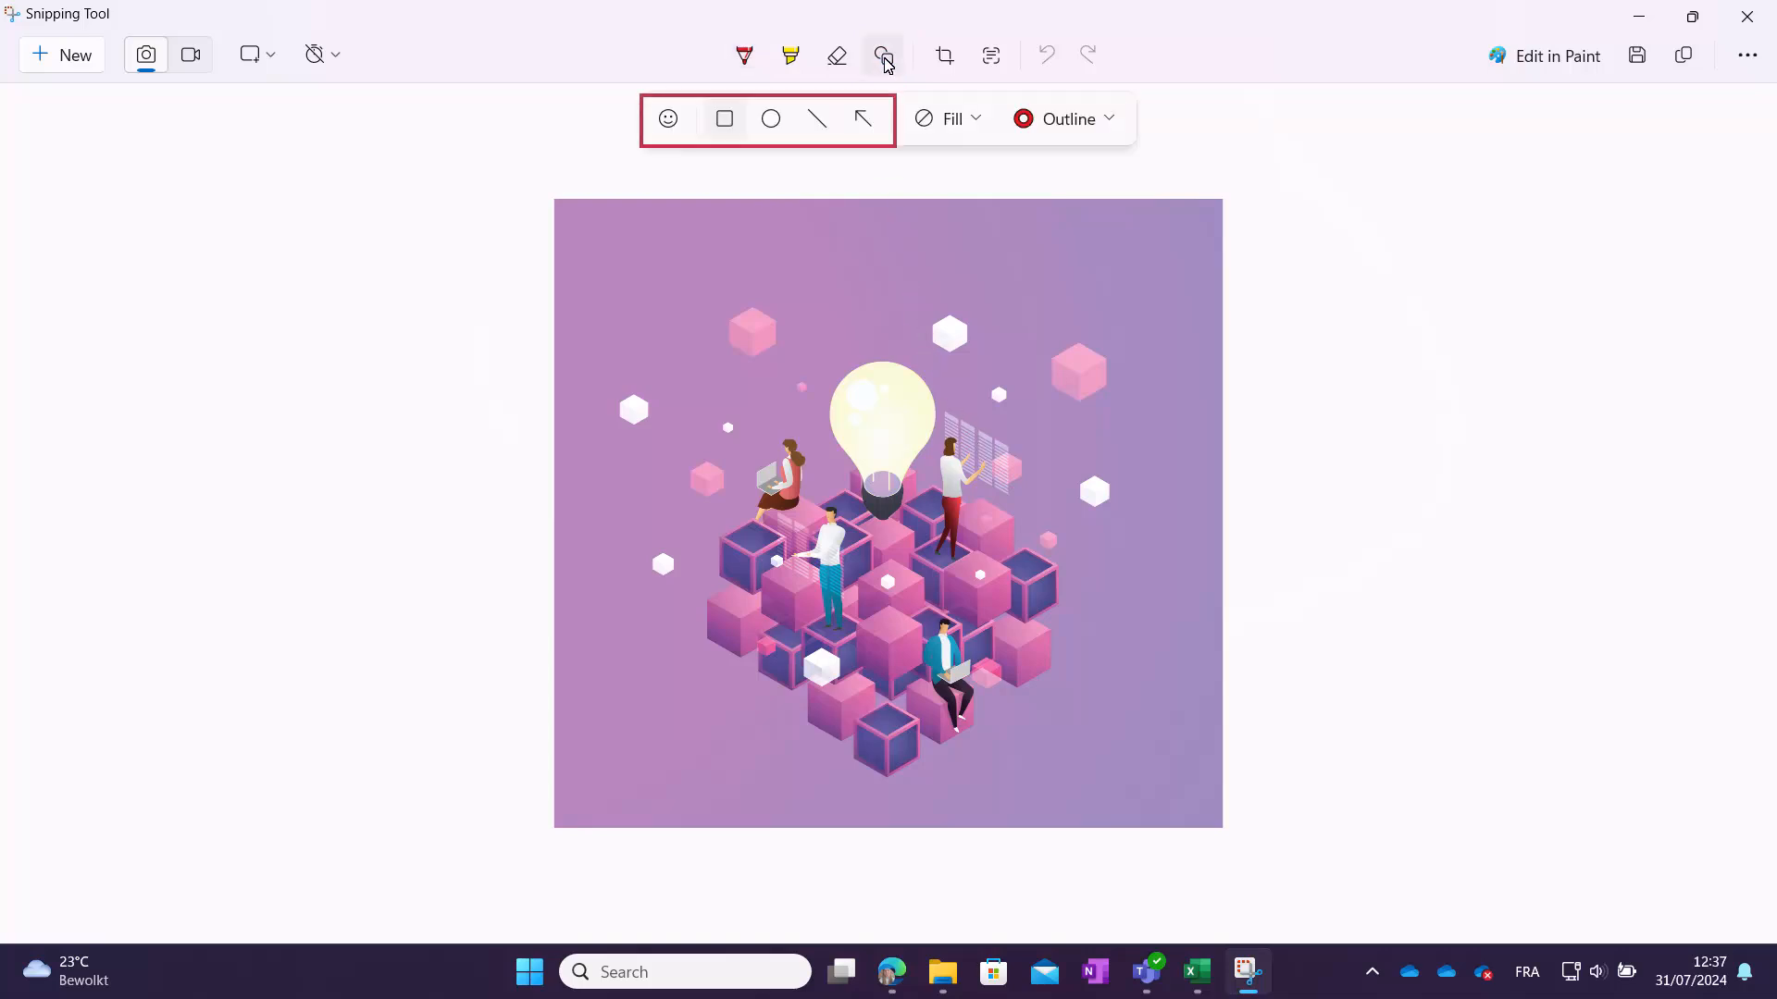
pyautogui.moveTo(811, 74)
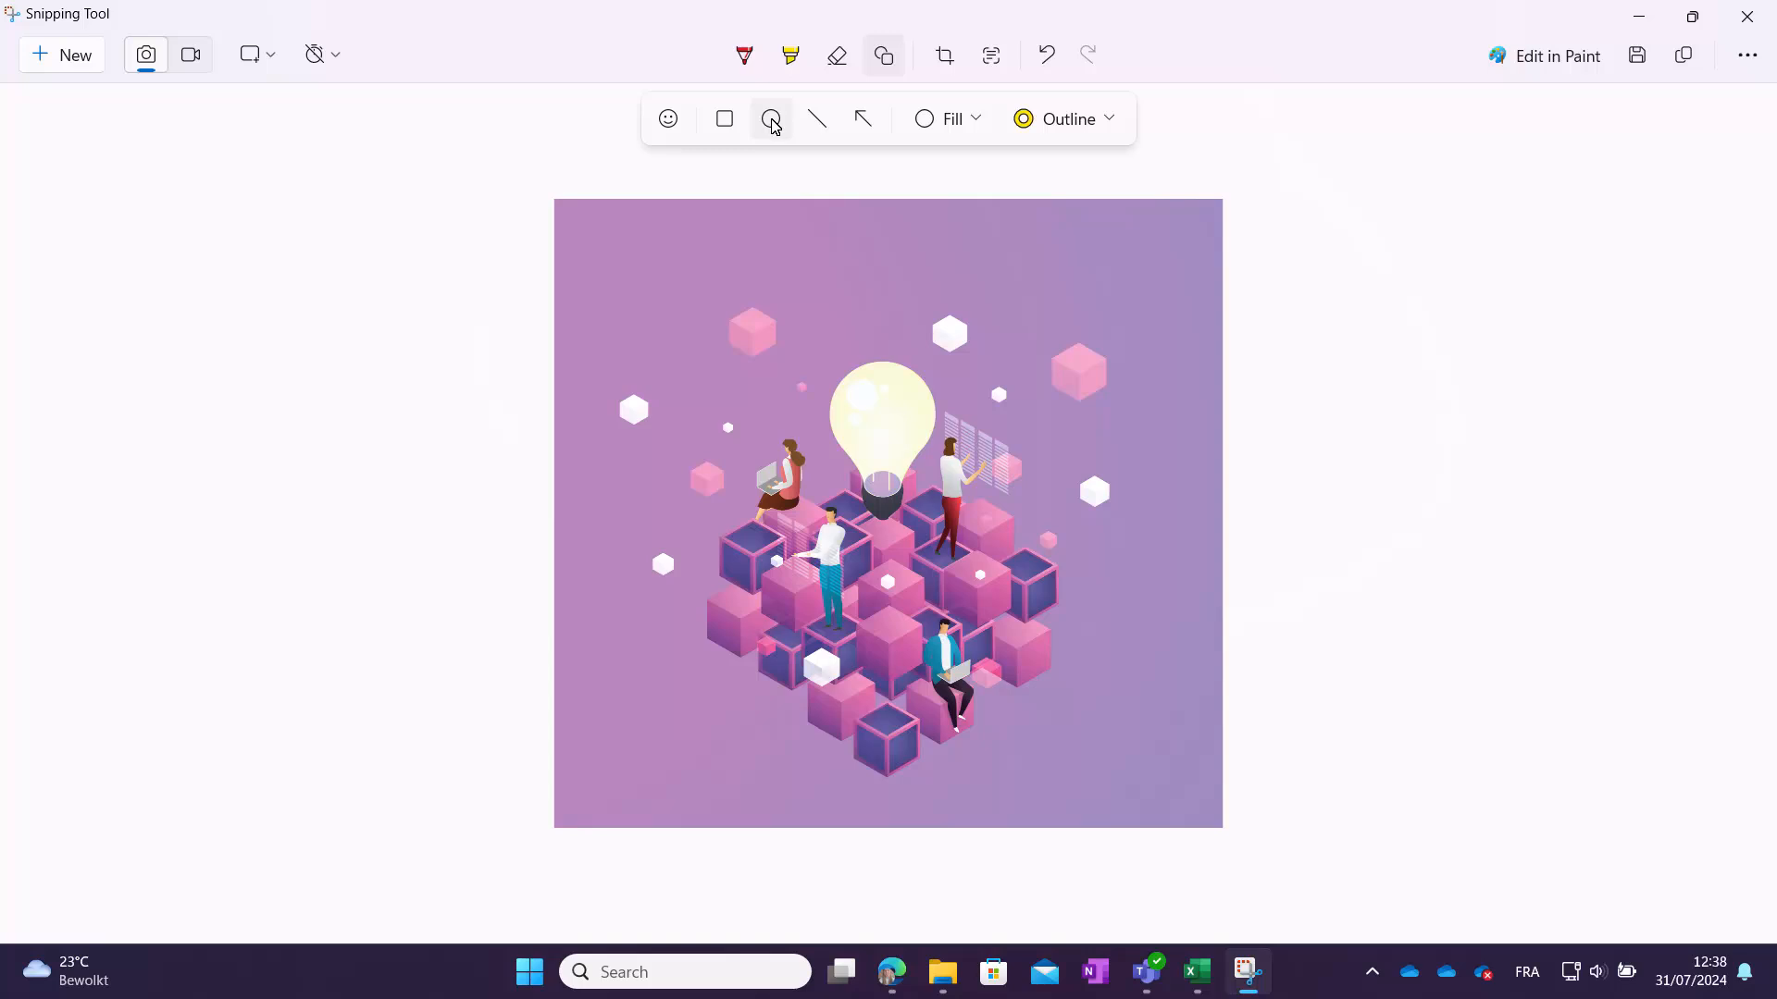
# - Draw a yellow circle outline around the lightbulb scene, then ready the Eraser
pyautogui.click(770, 119)
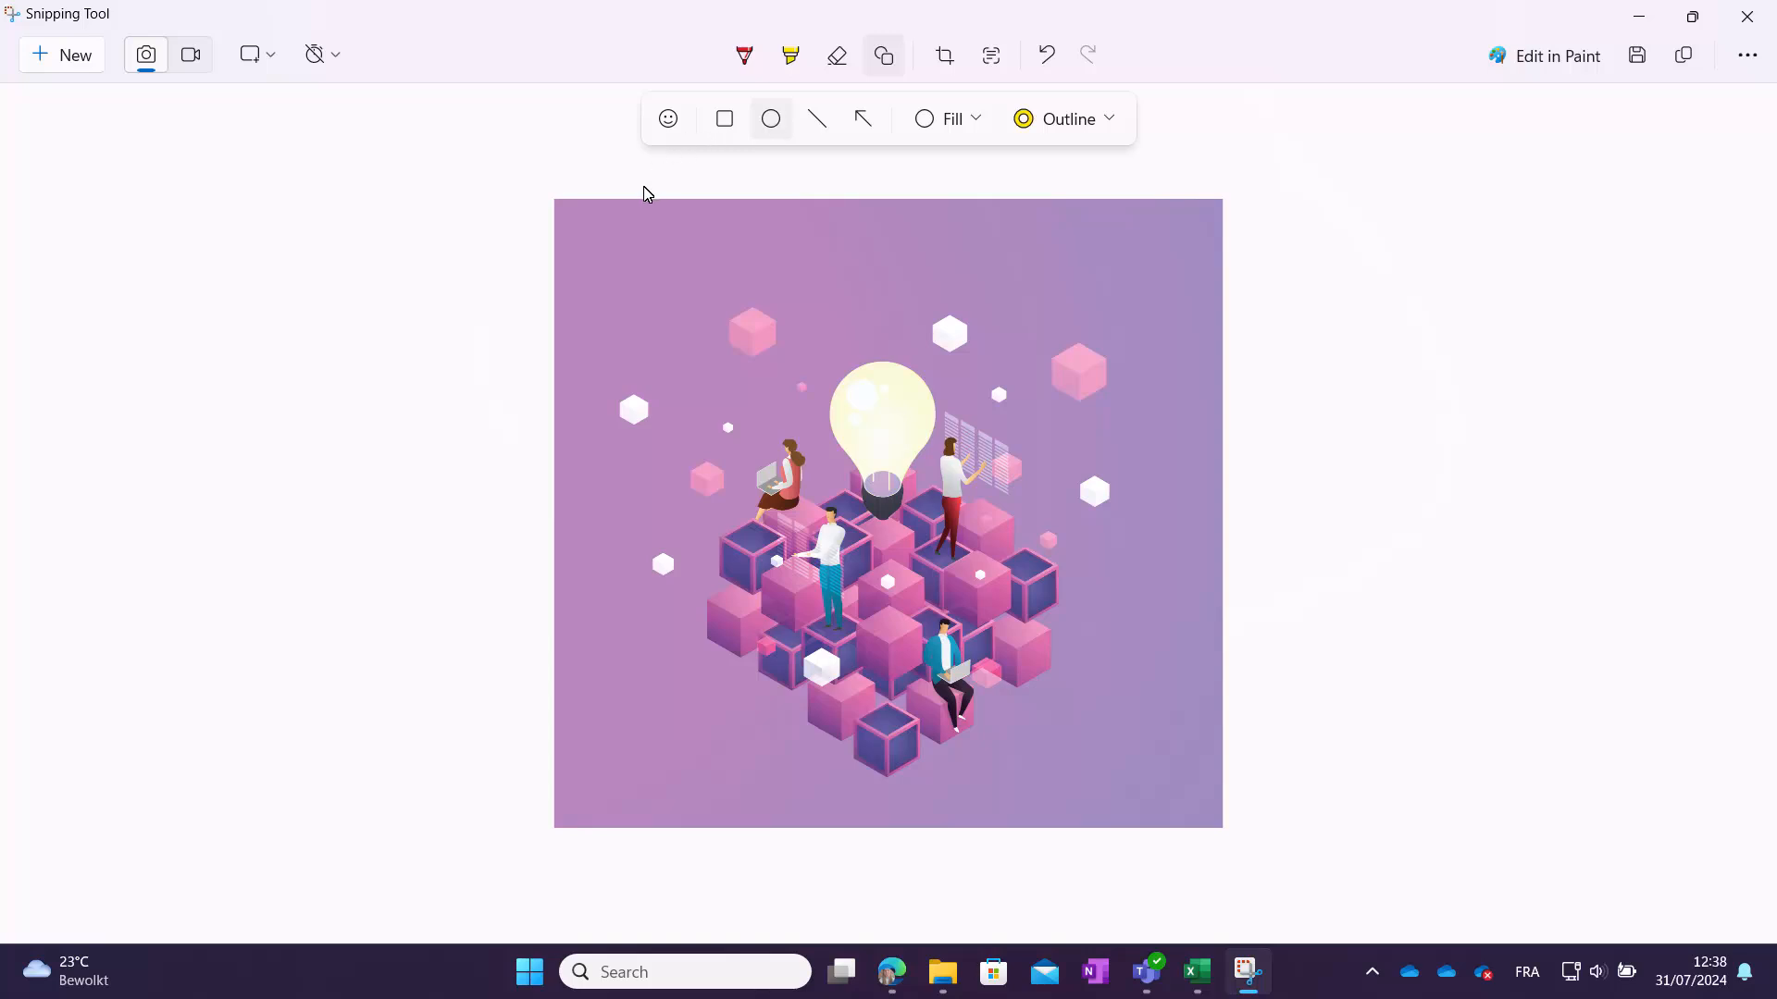
pyautogui.moveTo(823, 461)
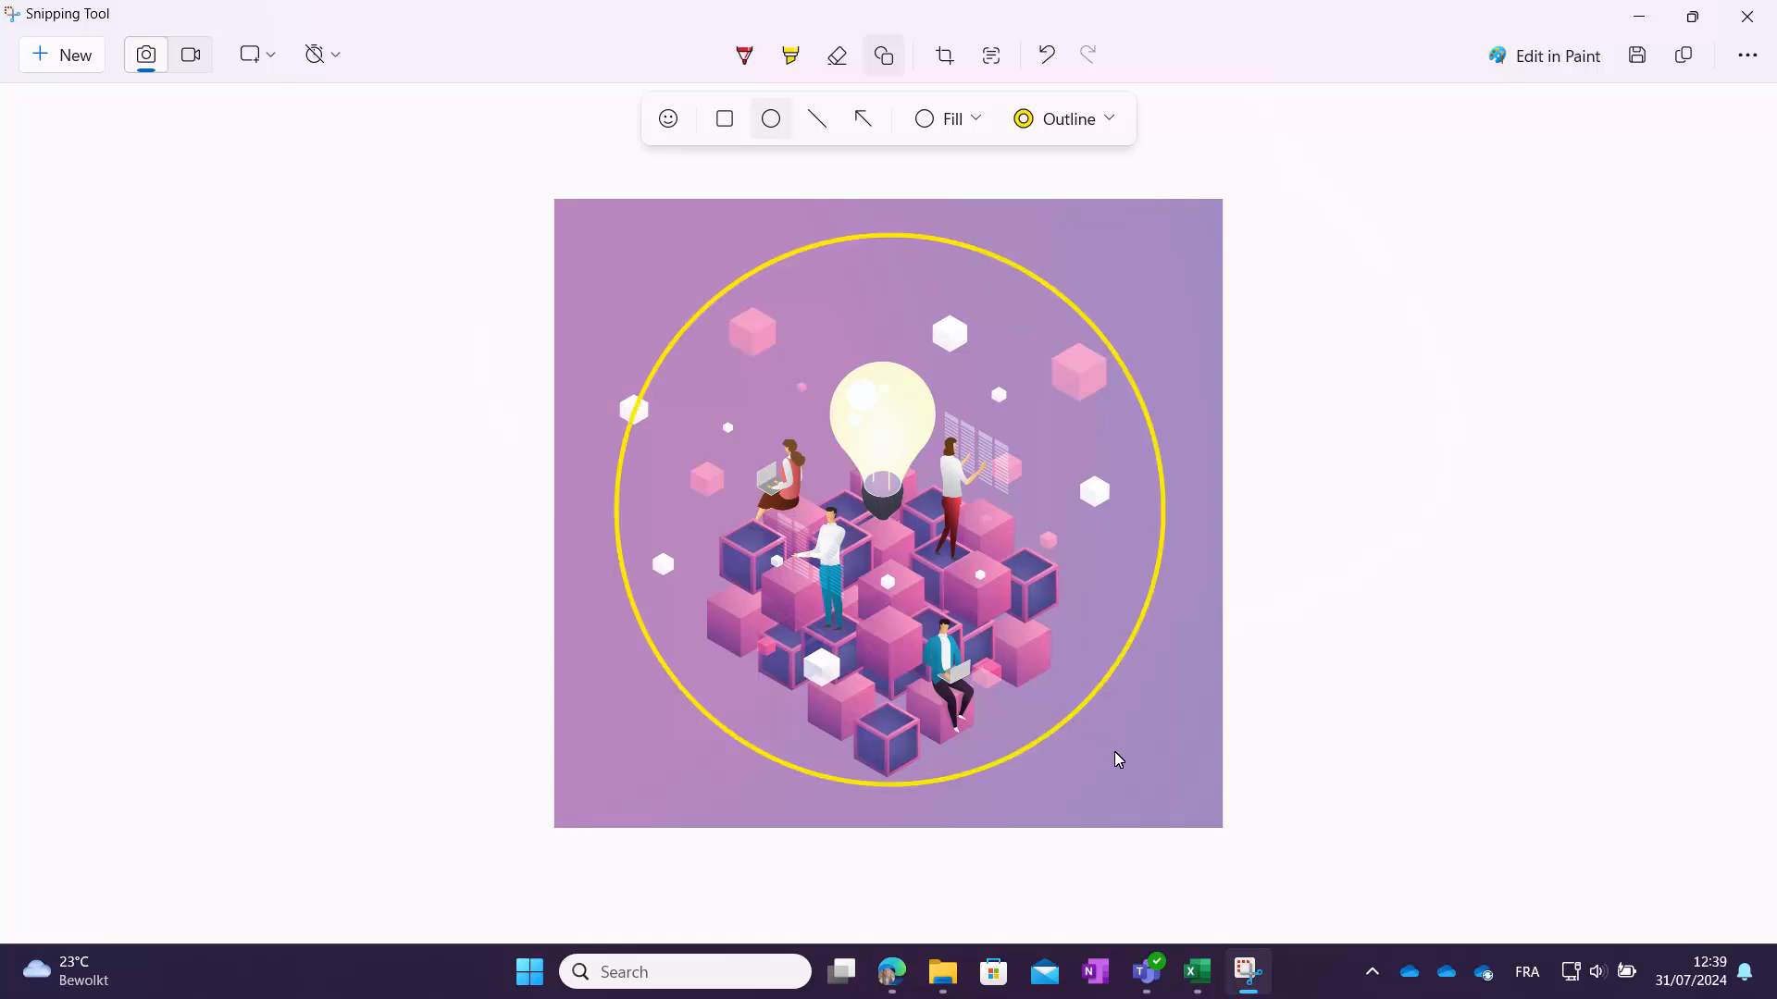
pyautogui.click(837, 54)
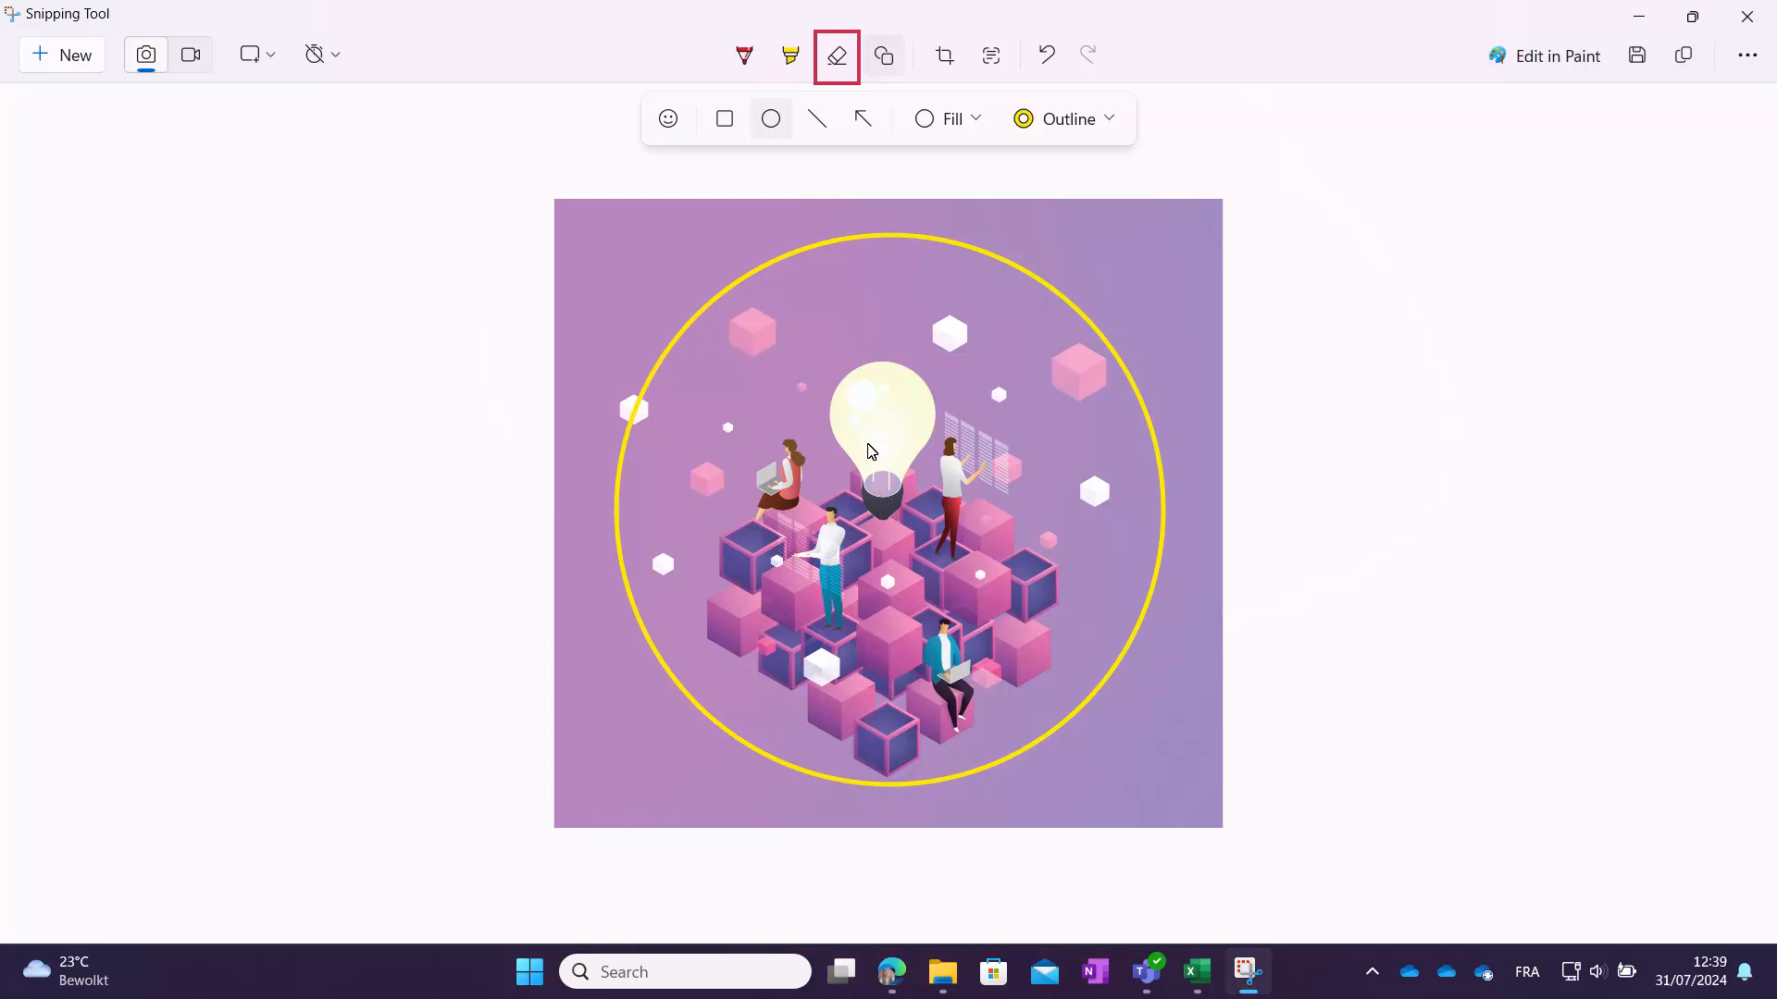
# - Erase the yellow circle so the snip shows the plain illustration again
pyautogui.click(836, 53)
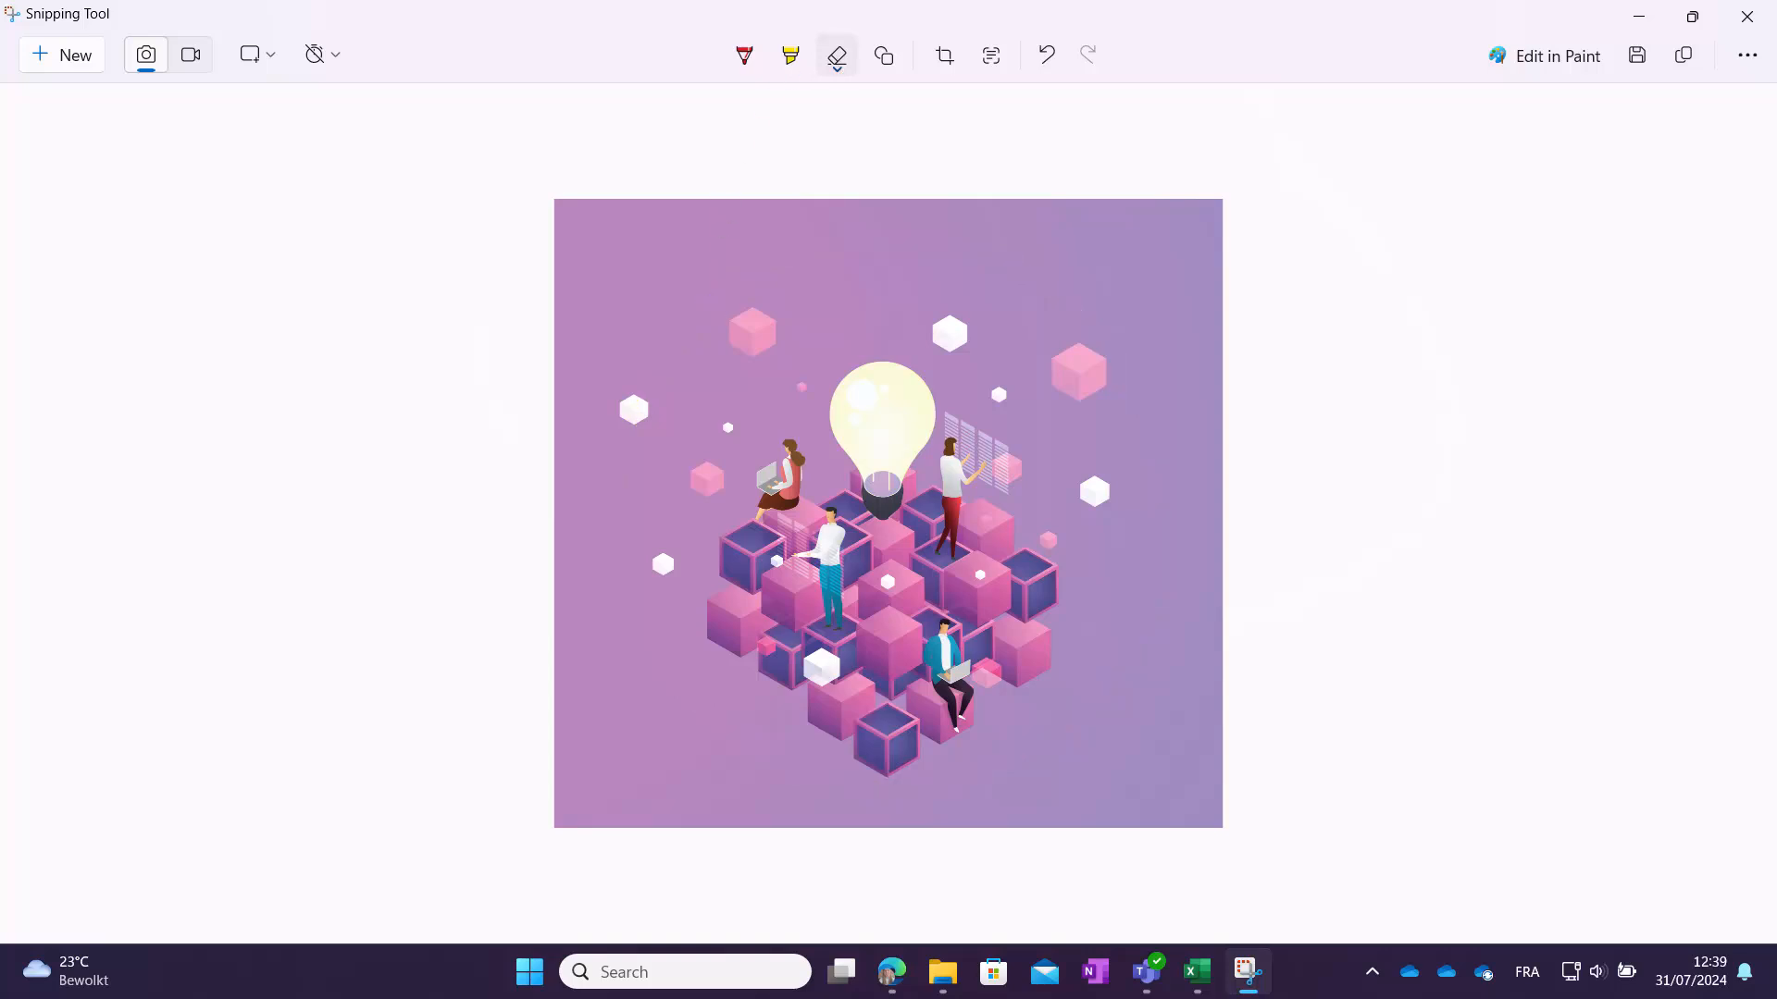
pyautogui.moveTo(1662, 56)
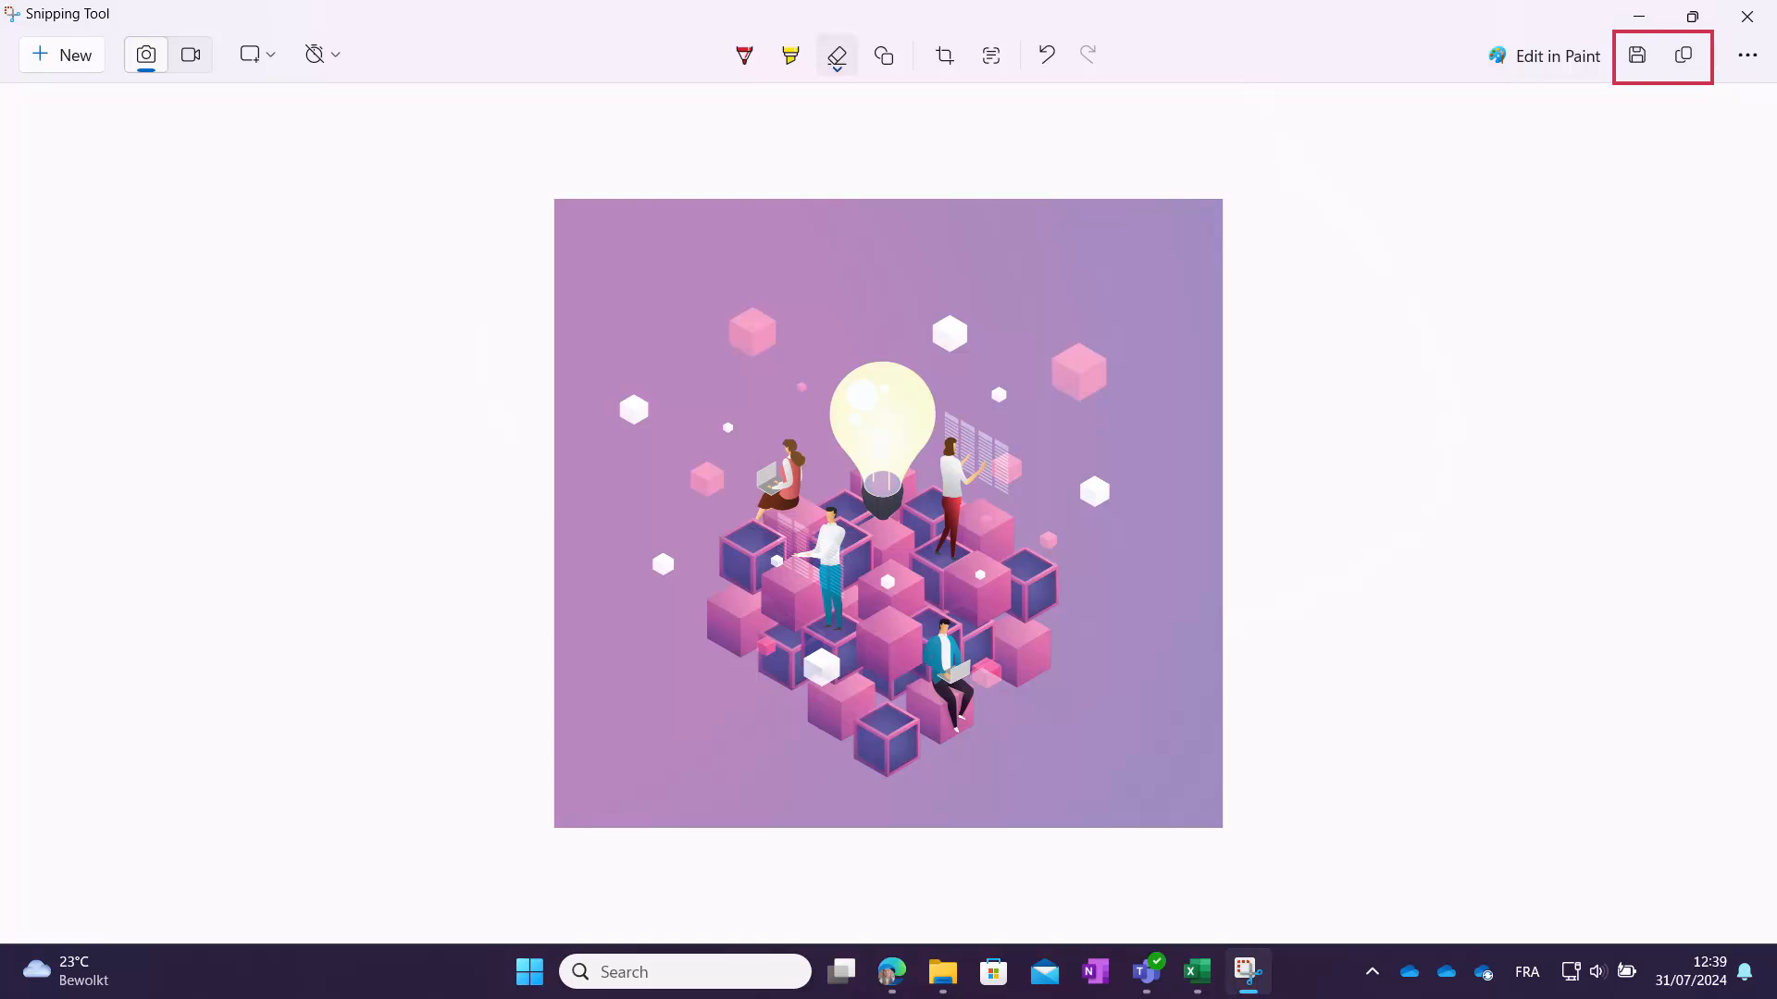